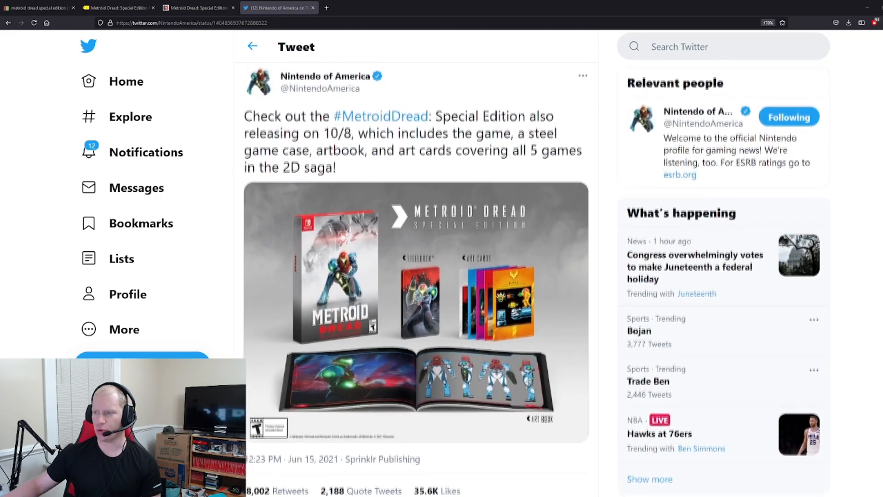
Step: Read through the replies to Nintendo of America's Metroid Dread Special Edition tweet
{"action": "scroll", "scroll_direction": "down", "scroll_amount": 3}
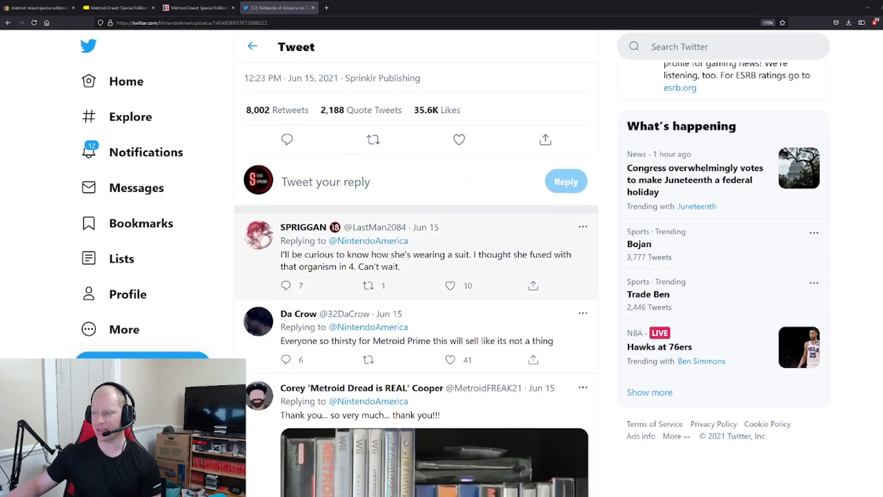
{"action": "scroll", "scroll_direction": "down", "scroll_amount": 3}
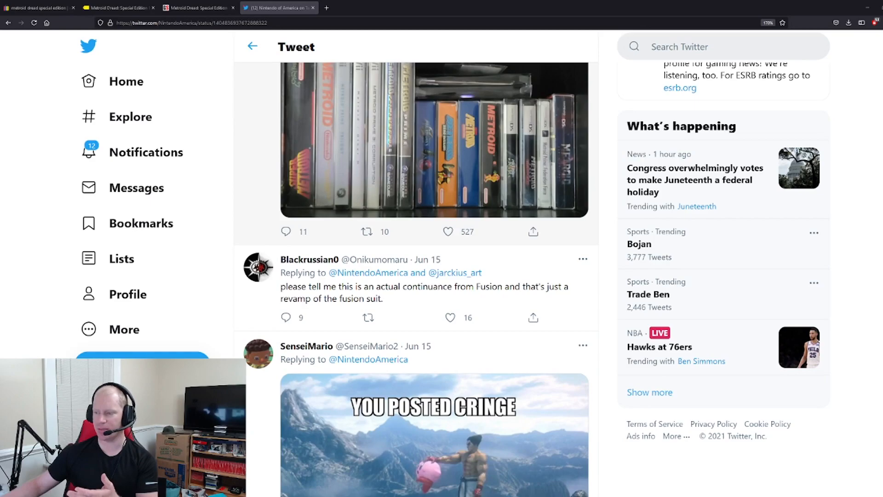
{"action": "scroll", "scroll_direction": "down", "scroll_amount": 3}
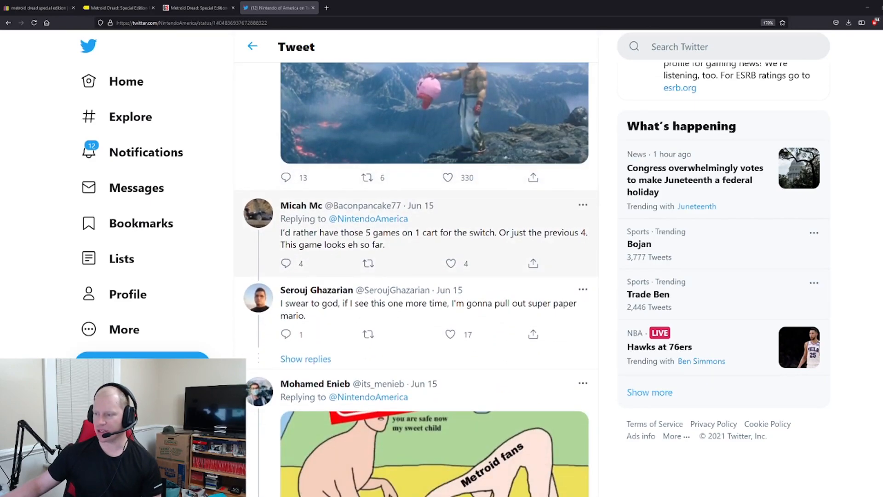
{"action": "scroll", "scroll_direction": "down", "scroll_amount": 3}
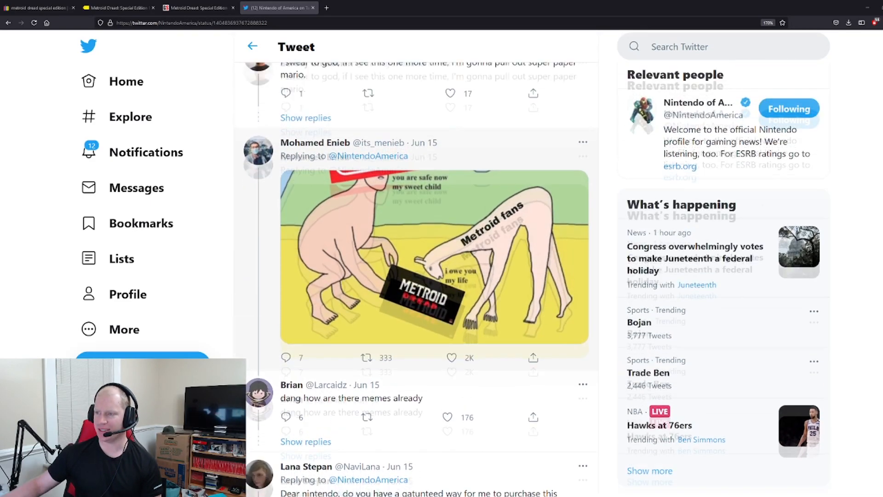
{"action": "scroll", "scroll_direction": "down", "scroll_amount": 3}
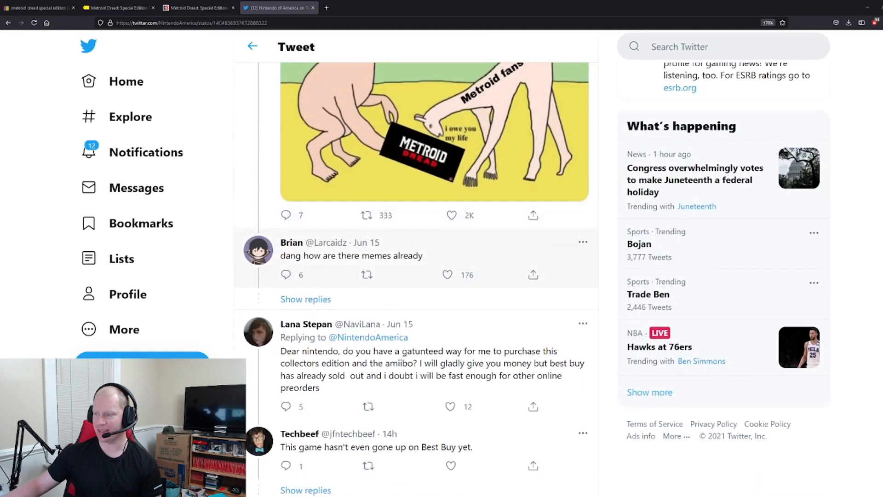
{"action": "scroll", "scroll_direction": "down", "scroll_amount": 3}
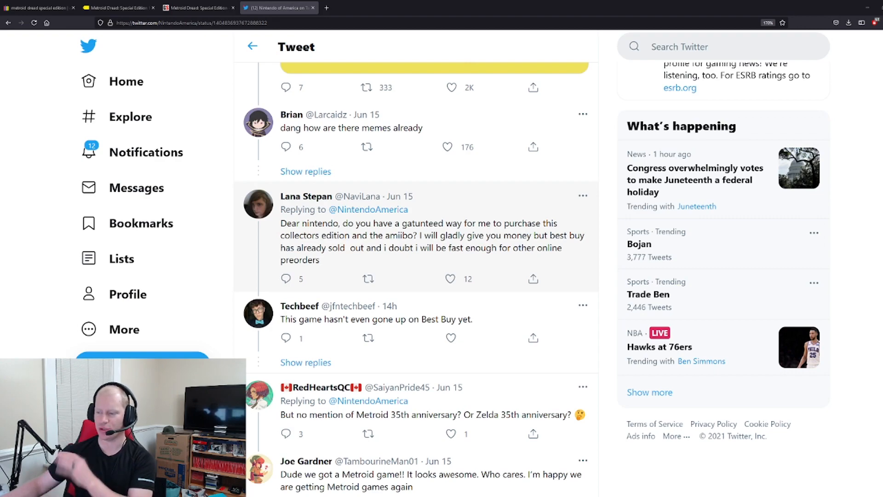
{"action": "scroll", "scroll_direction": "down", "scroll_amount": 3}
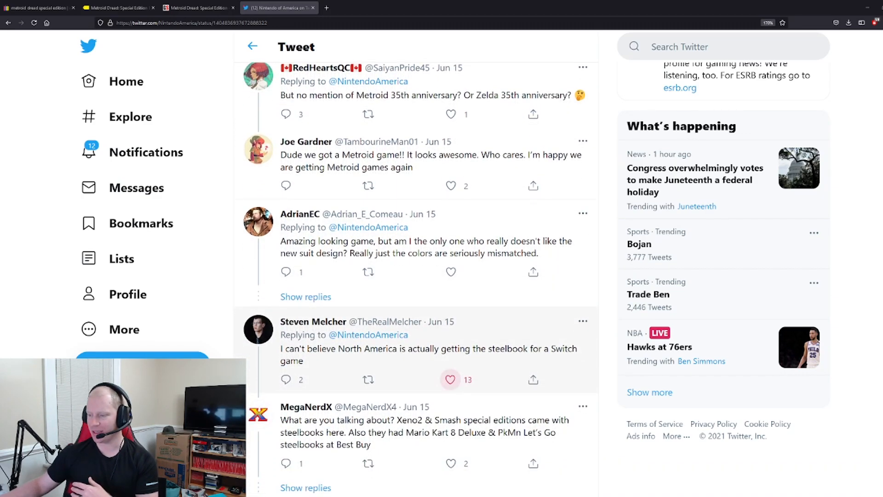
{"action": "scroll", "scroll_direction": "down", "scroll_amount": 3}
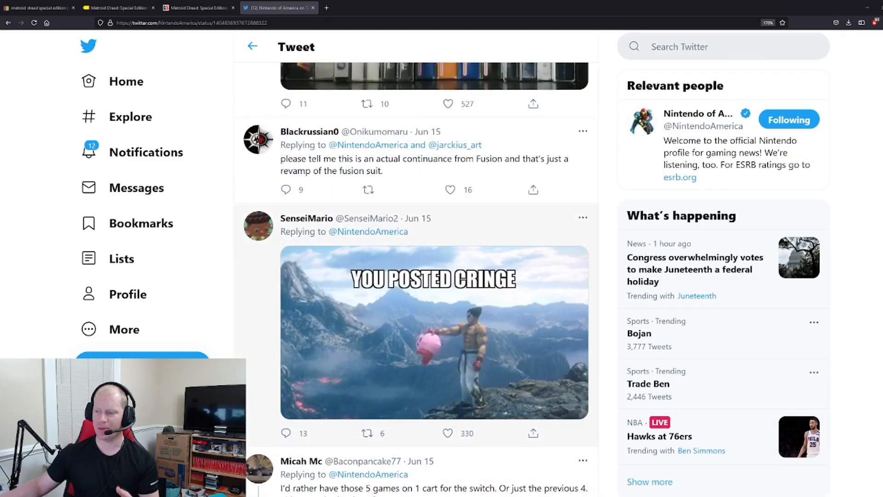
Step: Scroll back up and view GameStop's Special Edition page marked not available
{"action": "scroll", "scroll_direction": "up", "scroll_amount": 3}
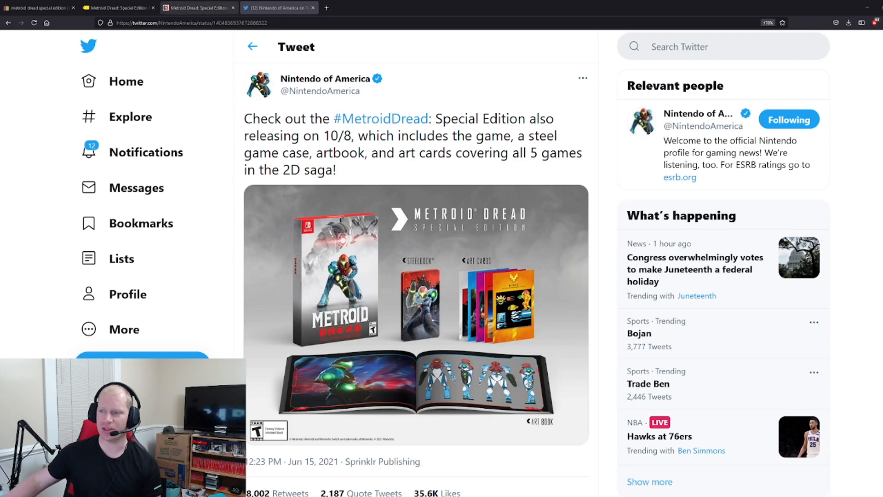
{"action": "left_click", "coordinate": [198, 8]}
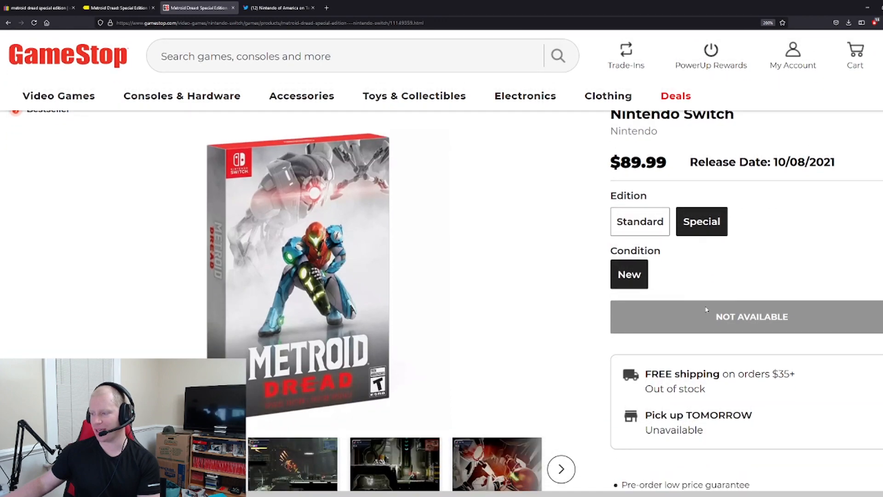
{"action": "scroll", "scroll_direction": "up", "scroll_amount": 3}
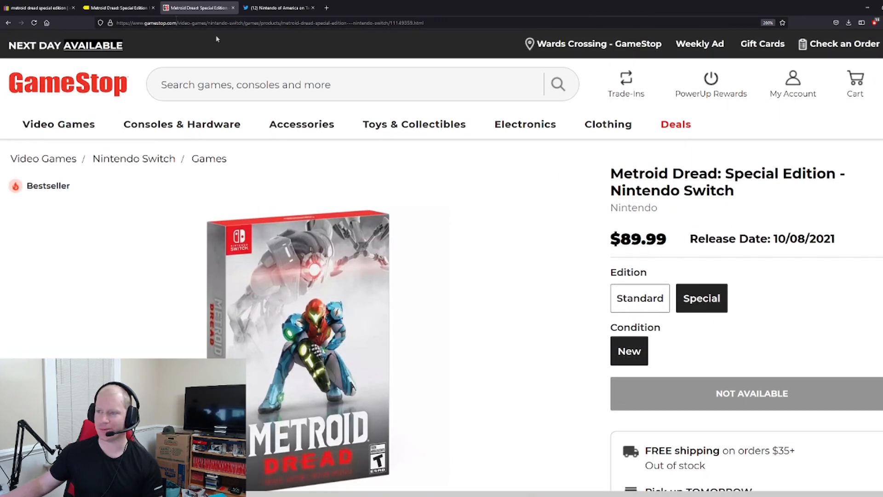
Step: View Best Buy's Metroid Dread Special Edition listing at $89.99, marked Coming Soon
{"action": "left_click", "coordinate": [115, 8]}
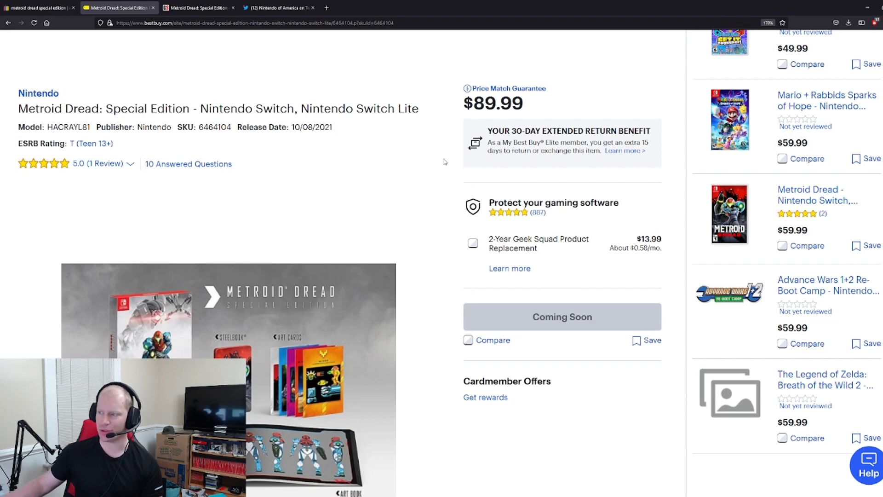
{"action": "mouse_move", "coordinate": [257, 183]}
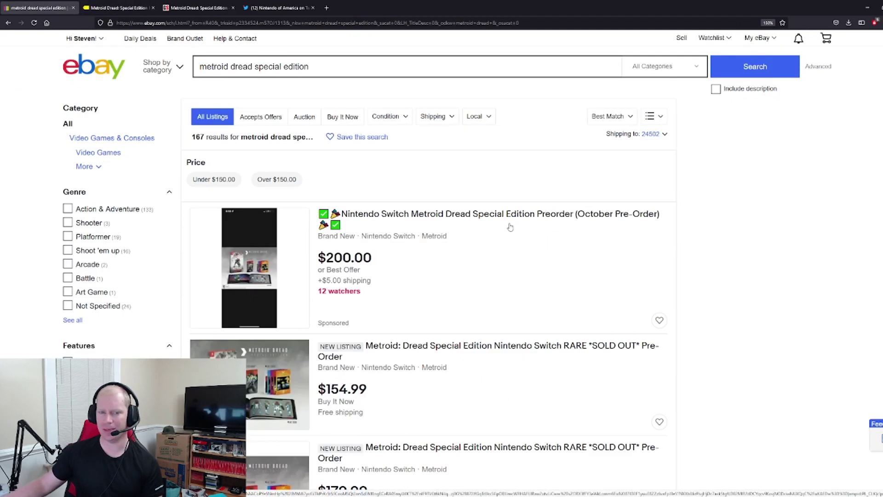
Step: Scroll down the eBay results for metroid dread special edition
{"action": "scroll", "scroll_direction": "down", "scroll_amount": 3}
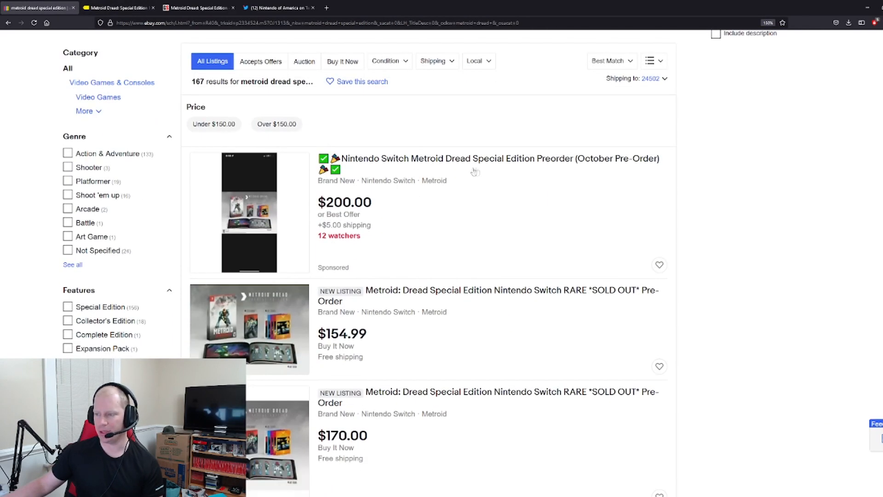
{"action": "mouse_move", "coordinate": [419, 177]}
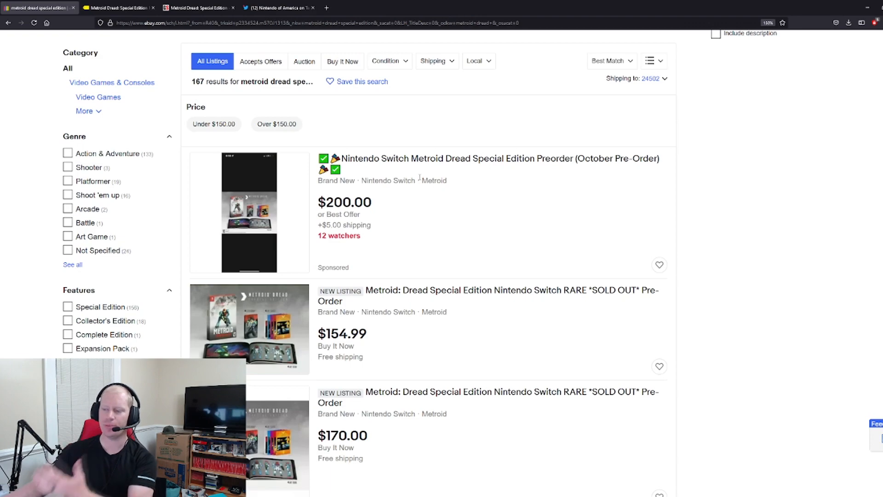
{"action": "scroll", "scroll_direction": "down", "scroll_amount": 3}
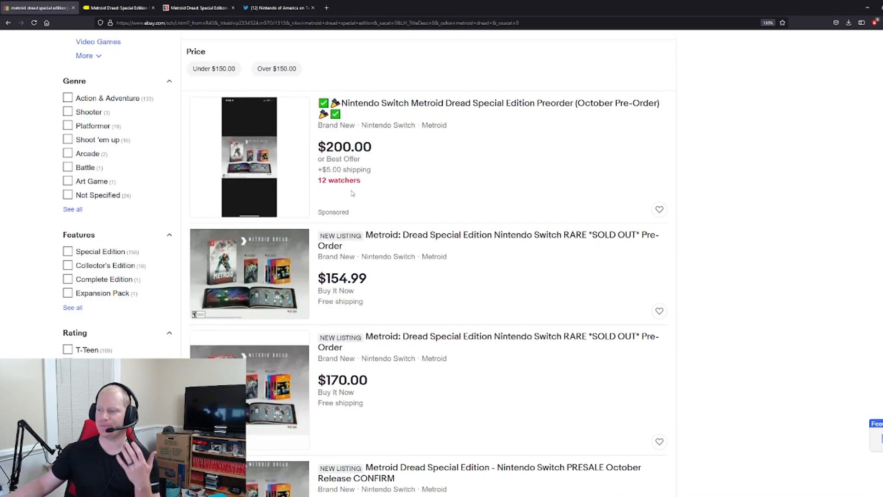
{"action": "scroll", "scroll_direction": "down", "scroll_amount": 3}
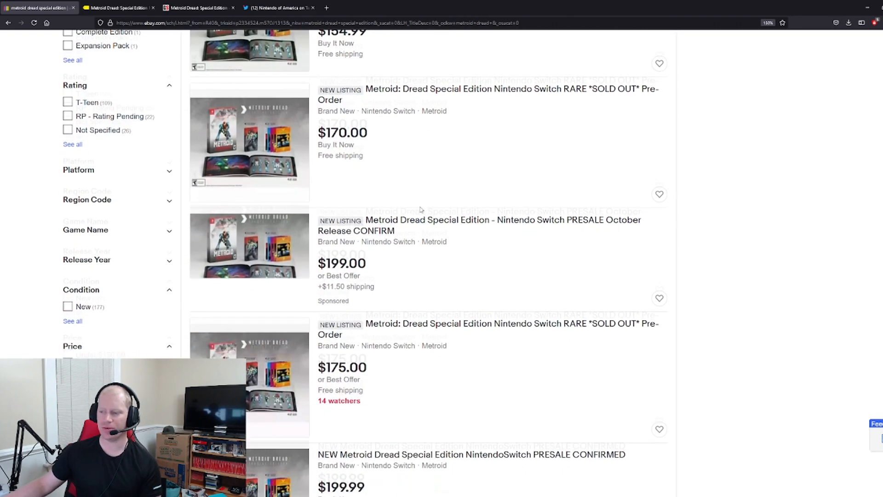
{"action": "scroll", "scroll_direction": "down", "scroll_amount": 3}
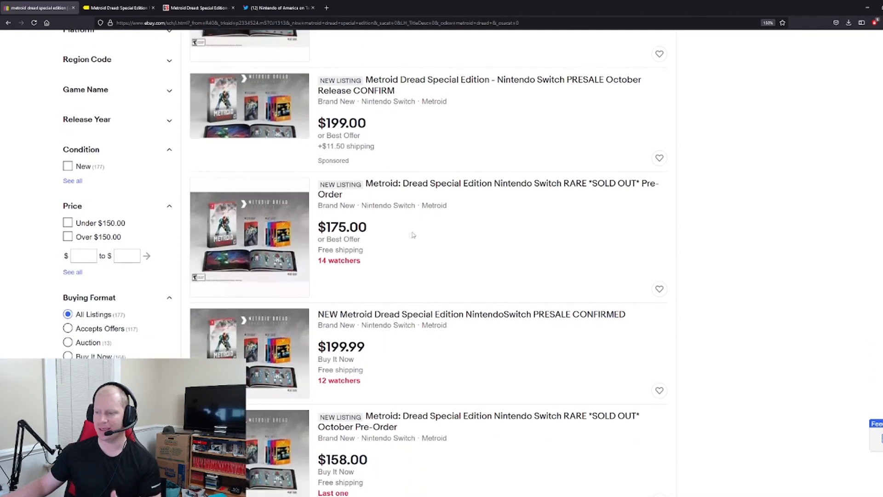
{"action": "scroll", "scroll_direction": "down", "scroll_amount": 3}
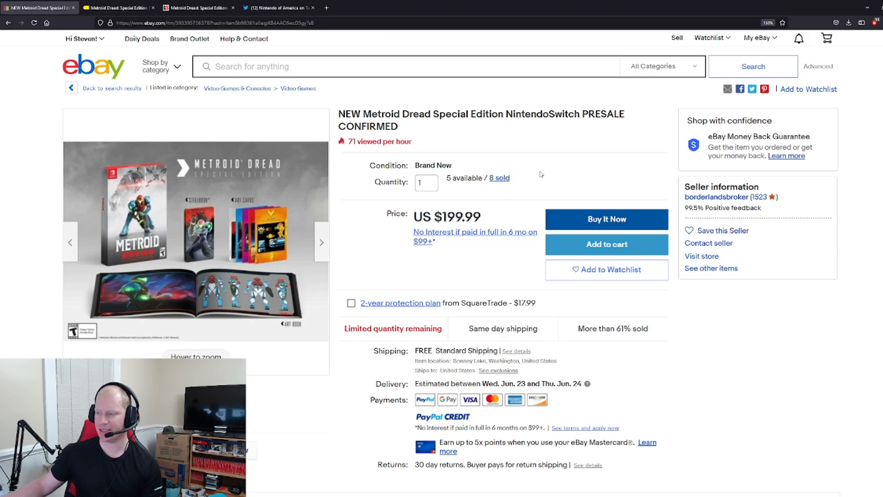
{"action": "mouse_move", "coordinate": [529, 183]}
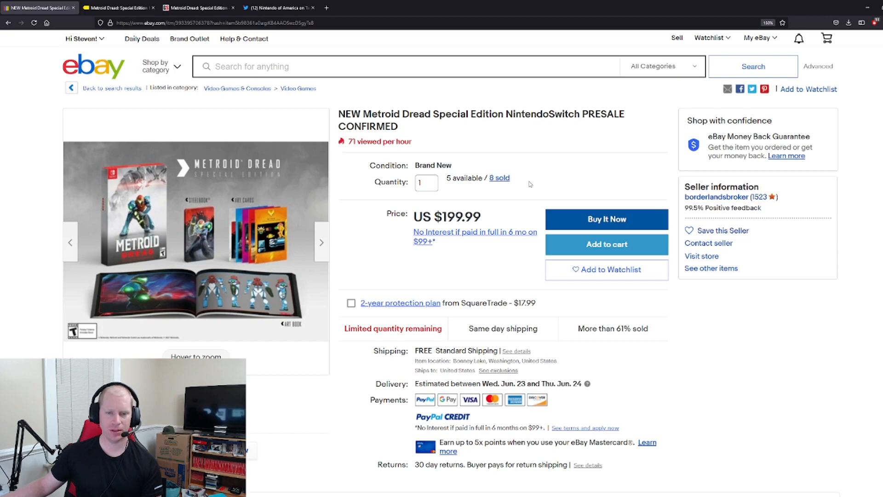
{"action": "mouse_move", "coordinate": [537, 186]}
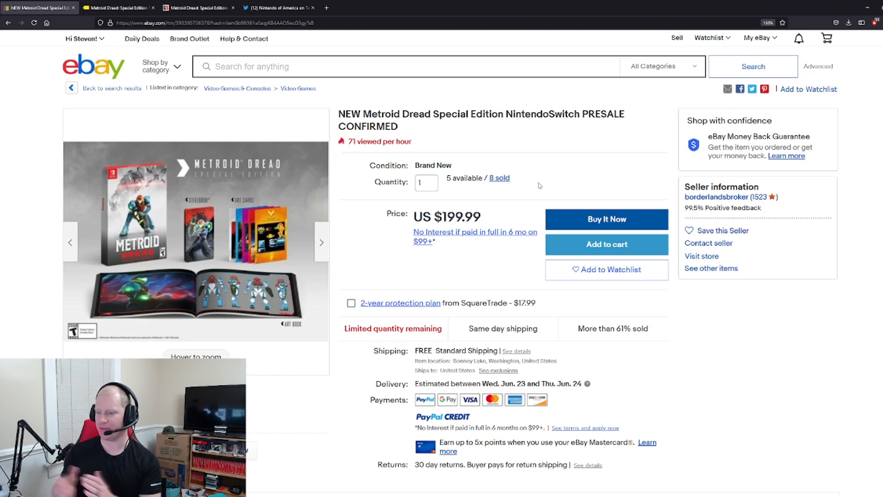
{"action": "mouse_move", "coordinate": [557, 141]}
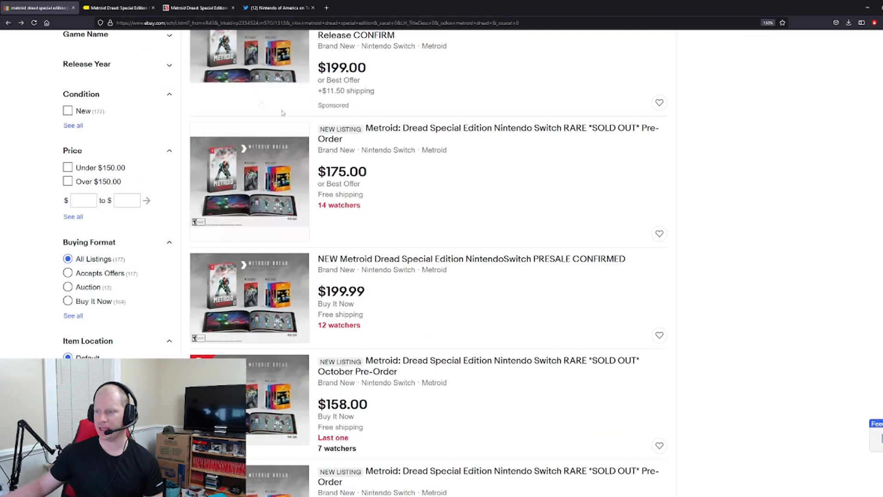
Step: Open the $199.00 Metroid Dread Special Edition October-release presale listing with Best Offer
{"action": "scroll", "scroll_direction": "up", "scroll_amount": 3}
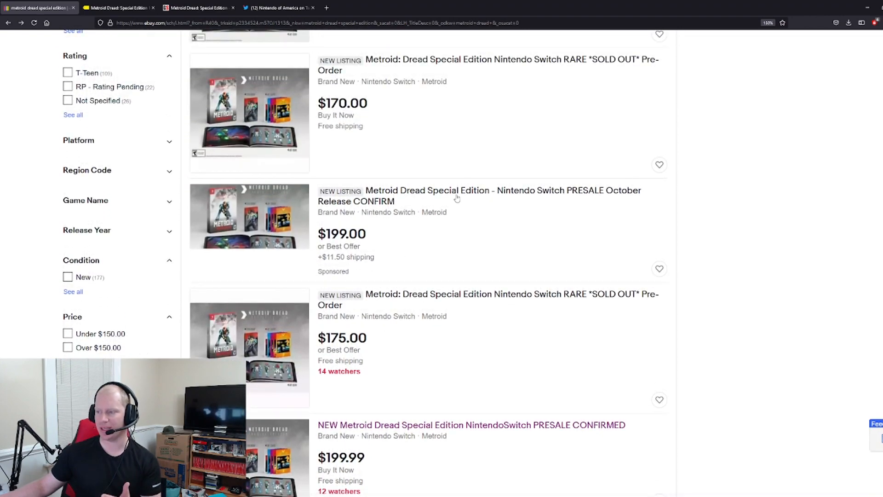
{"action": "left_click", "coordinate": [480, 196]}
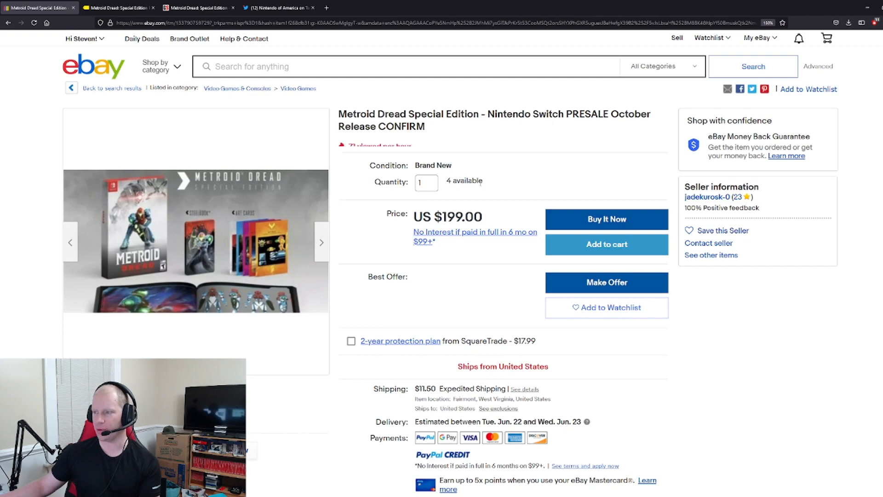
{"action": "mouse_move", "coordinate": [456, 175]}
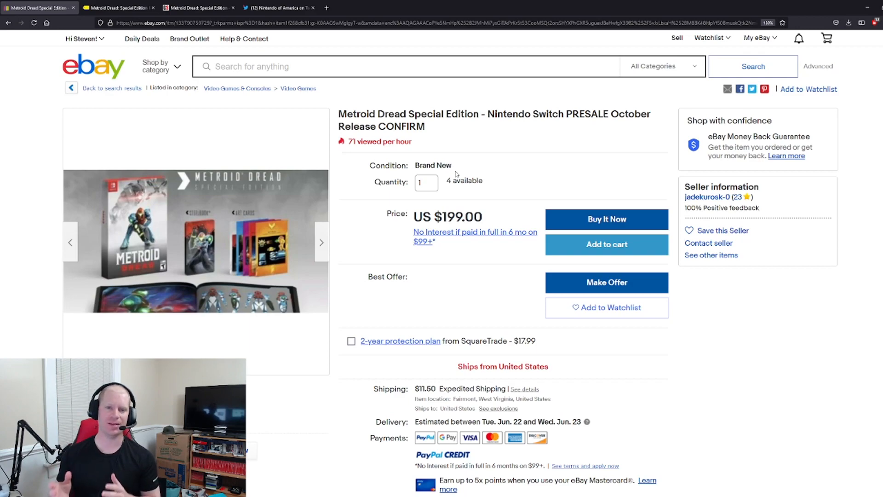
Step: Return to the eBay Metroid Dread Special Edition search results
{"action": "left_click", "coordinate": [8, 23]}
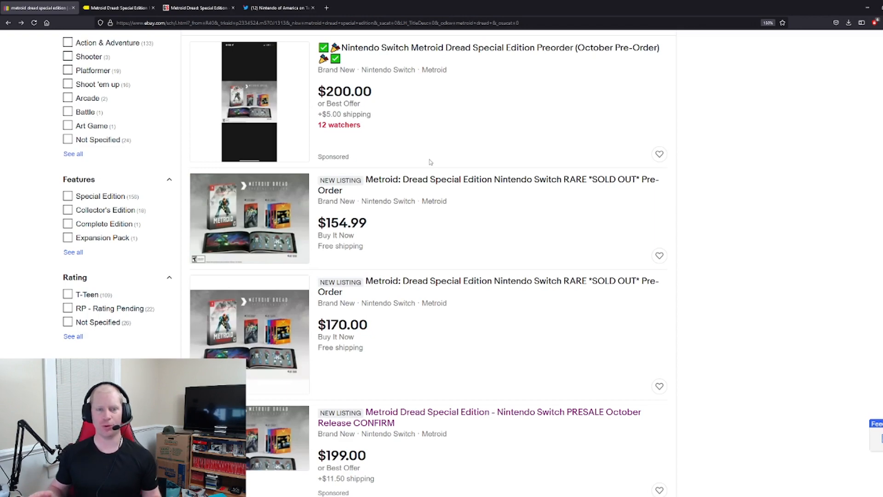
{"action": "mouse_move", "coordinate": [46, 151]}
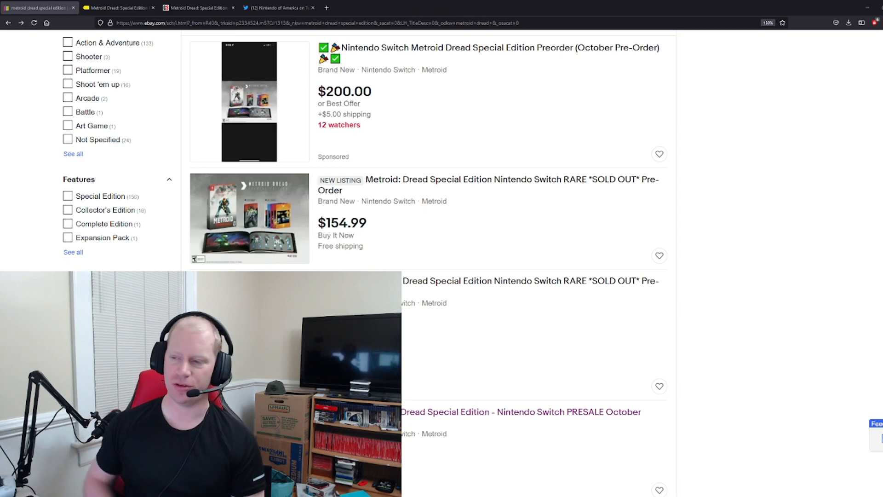
{"action": "scroll", "scroll_direction": "down", "scroll_amount": 3}
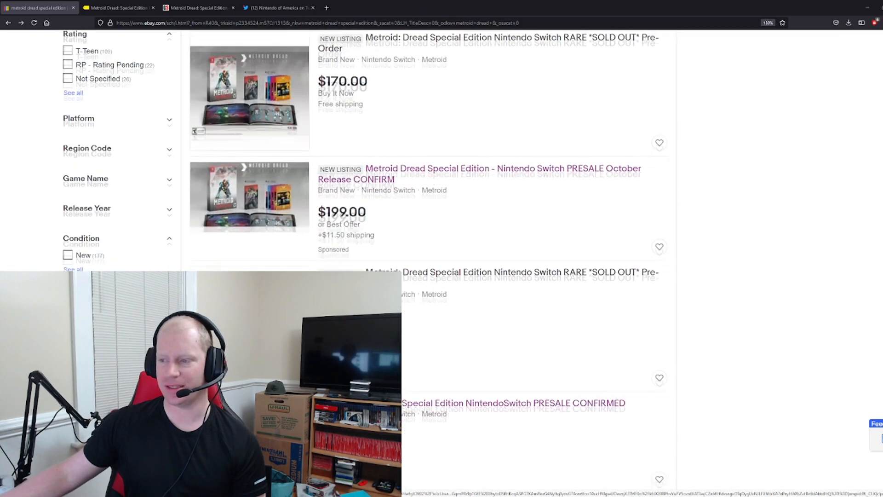
{"action": "scroll", "scroll_direction": "down", "scroll_amount": 3}
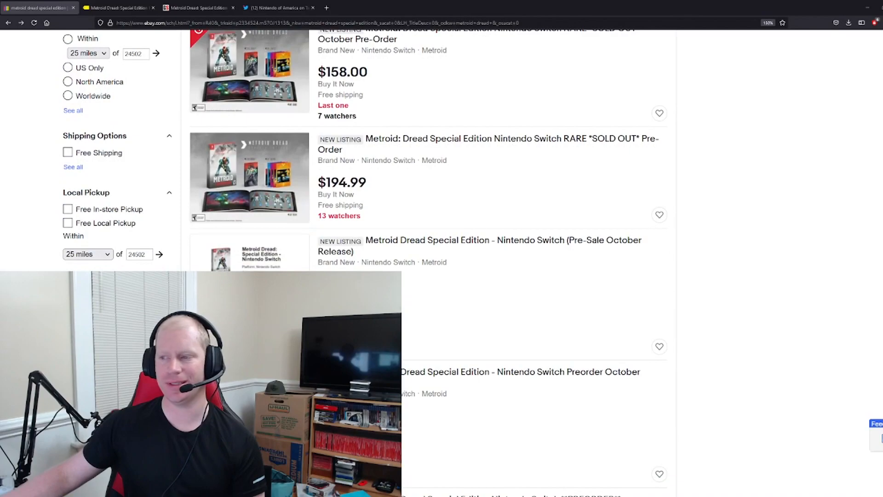
{"action": "scroll", "scroll_direction": "up", "scroll_amount": 3}
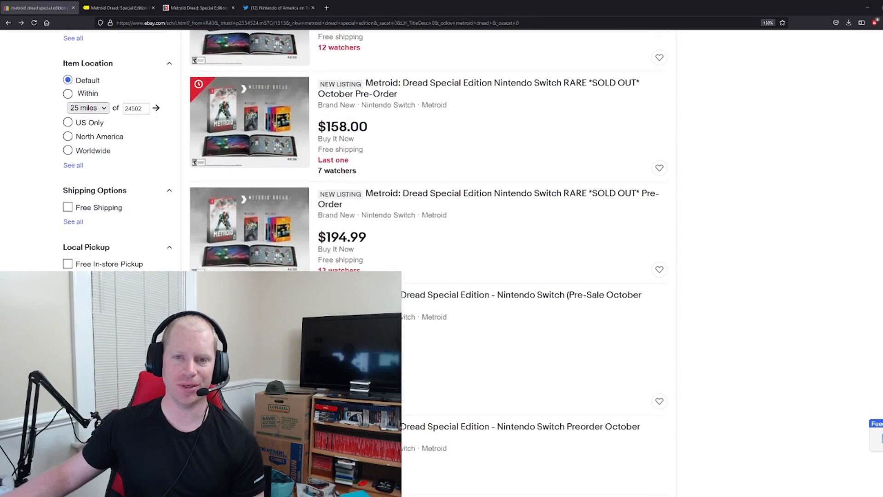
{"action": "scroll", "scroll_direction": "down", "scroll_amount": 3}
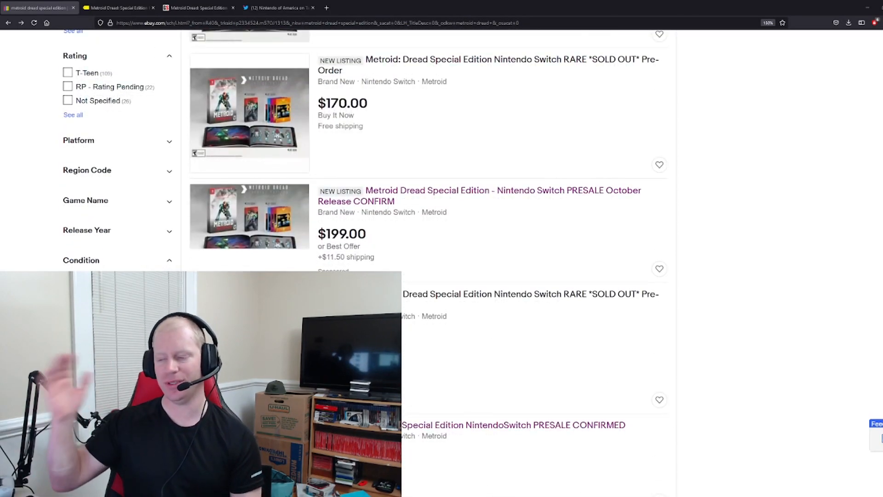